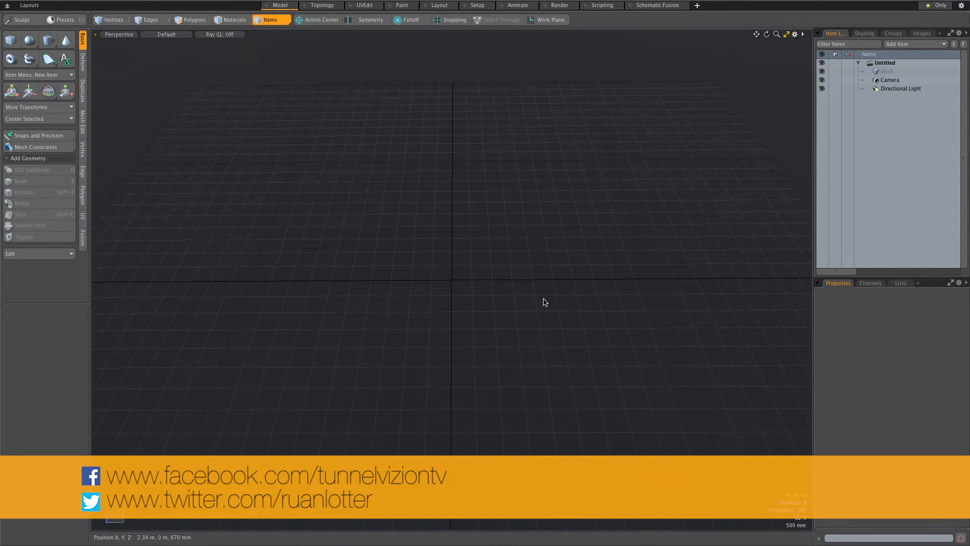
Step: Create a tall segmented box for the pillar and a flat scaled box named Floor beneath it
click(11, 39)
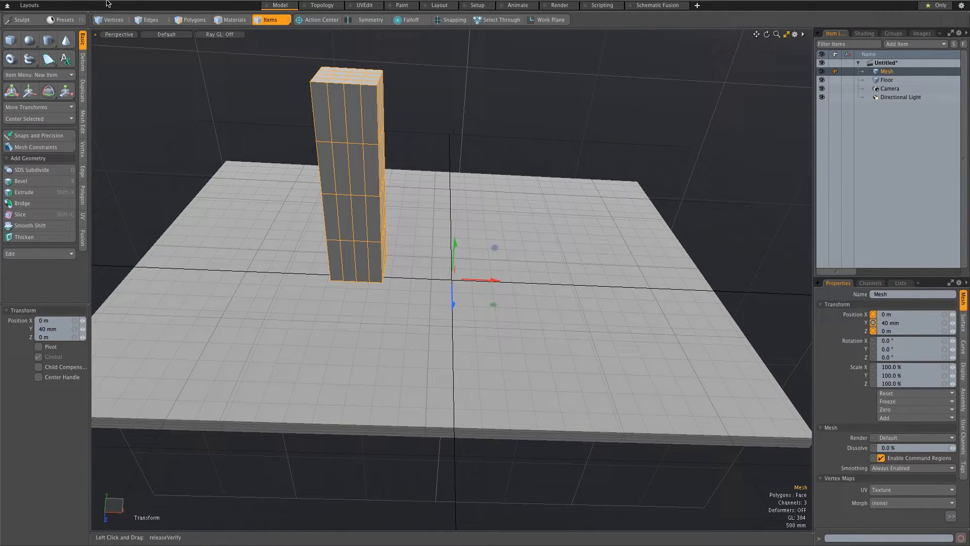
Step: Recentre the pillar to its bounding box via Edit > Center to Bounding Box
click(84, 5)
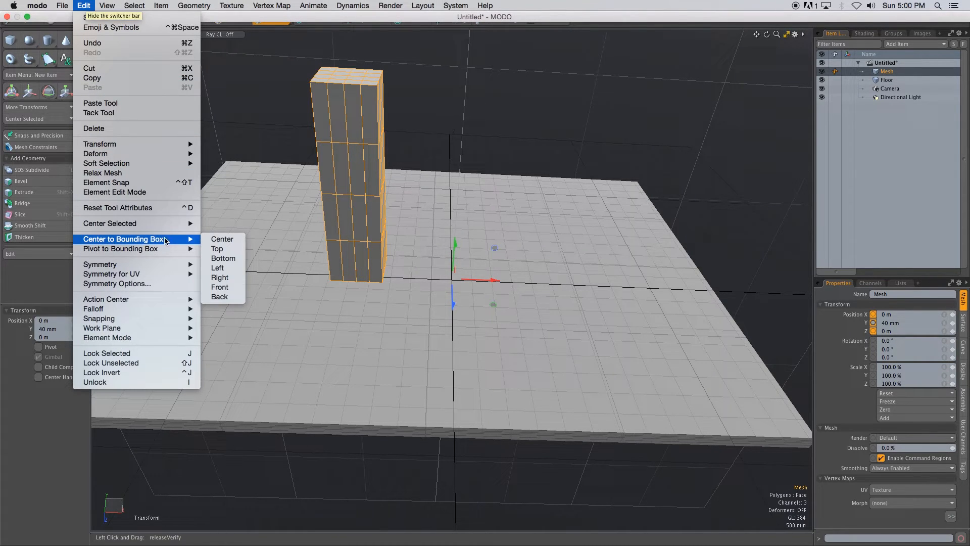
click(221, 239)
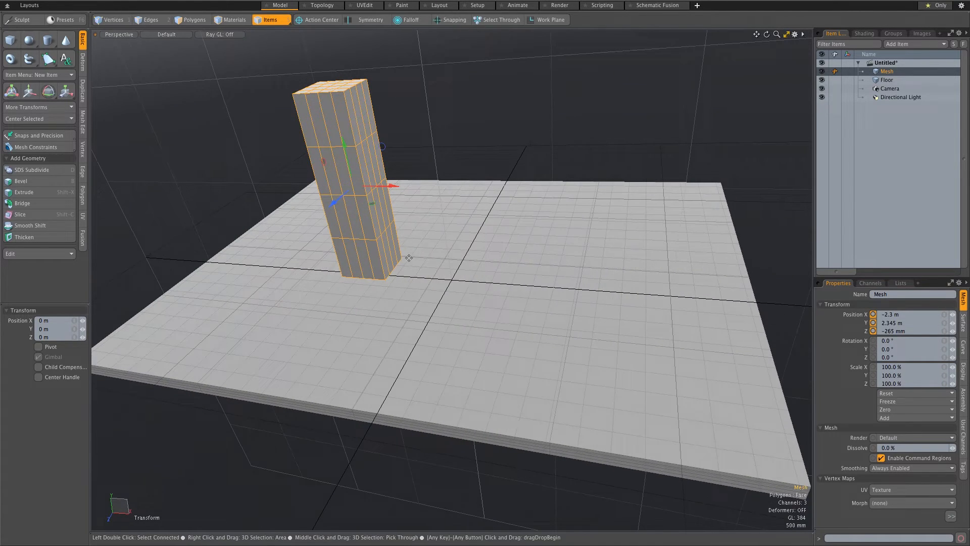
mouse_move(353, 195)
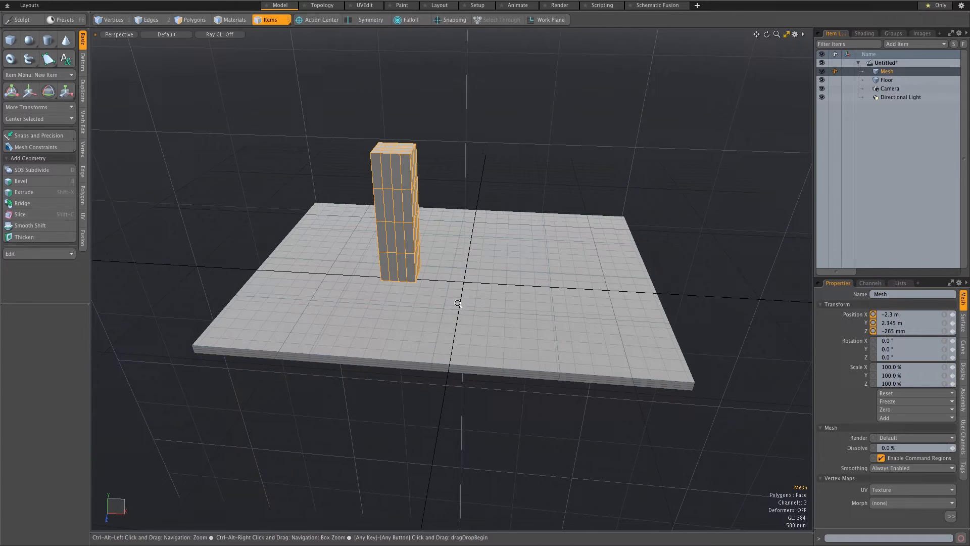
Step: Rename the pillar mesh to 'Box' and add an empty mesh layer beneath it
click(887, 79)
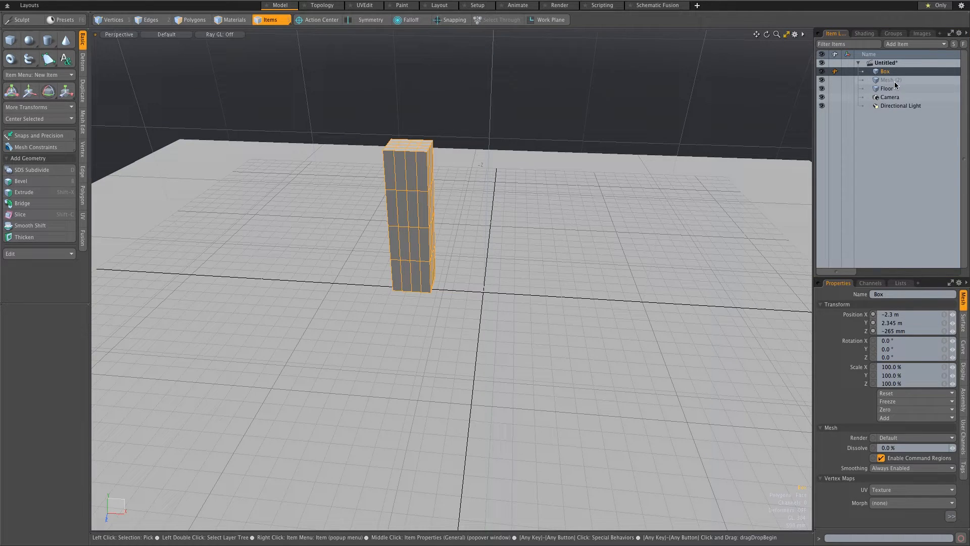
Step: Add a sphere in the new mesh layer, placed right of the pillar above the floor, named 'Ball'
click(889, 80)
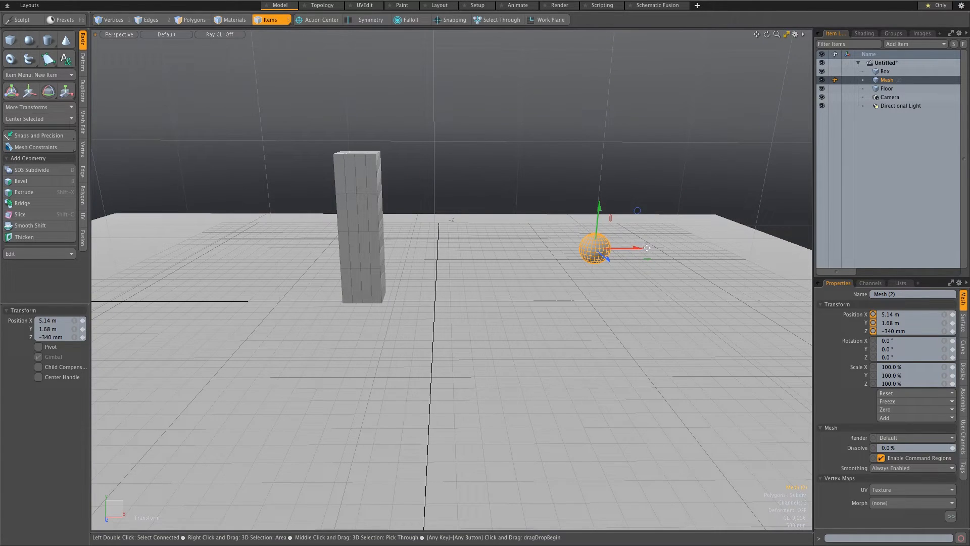
mouse_move(463, 231)
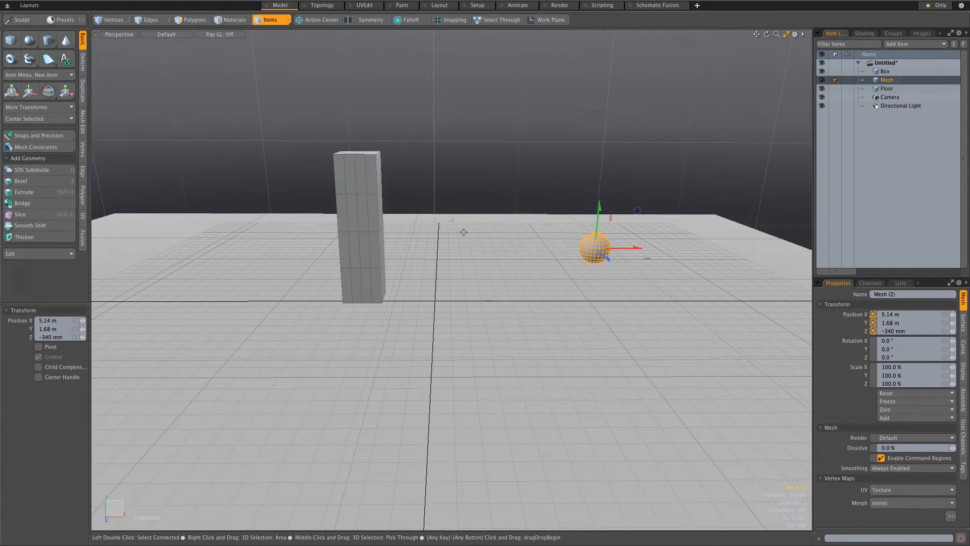
mouse_move(448, 202)
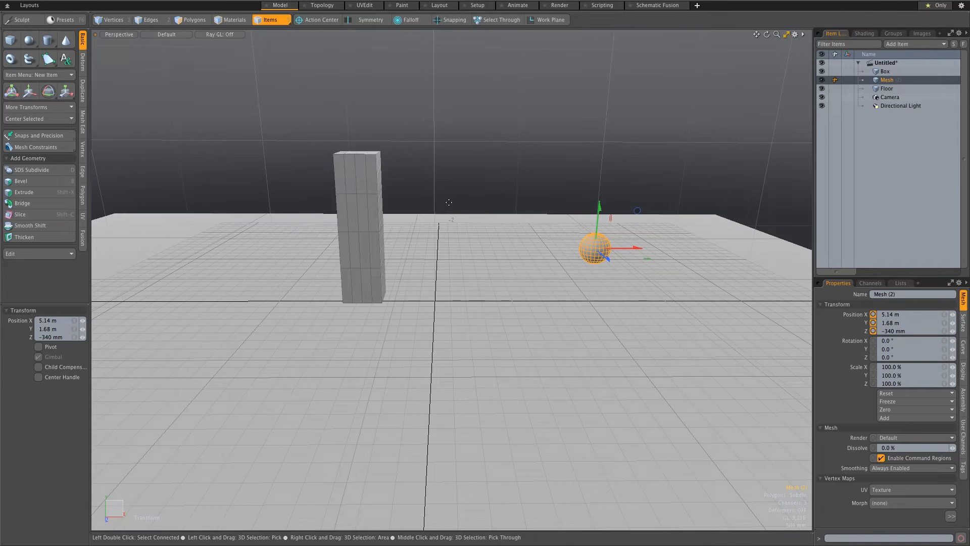
mouse_move(304, 223)
text(Ball)
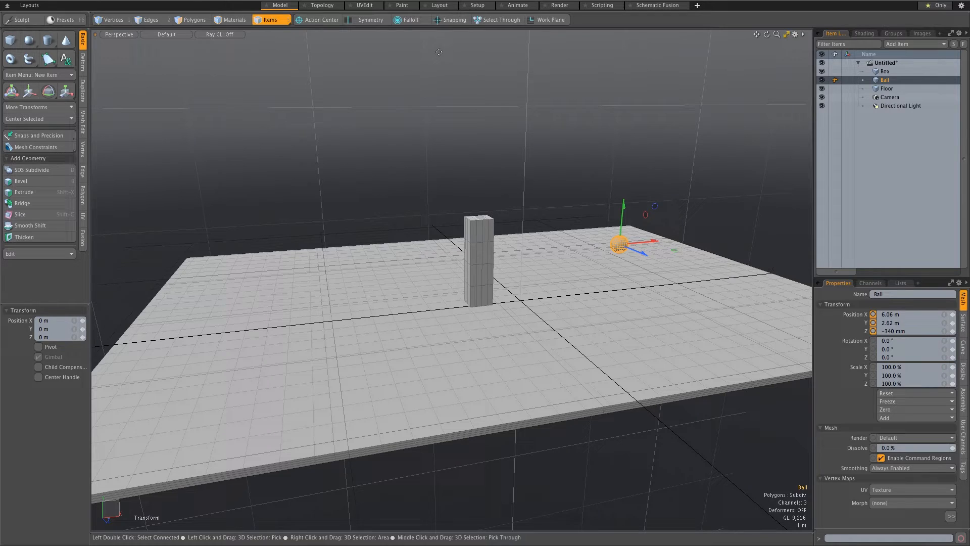
Step: In the Setup layout's Dynamics workspace, make Floor a Static Rigid Body collider
click(477, 5)
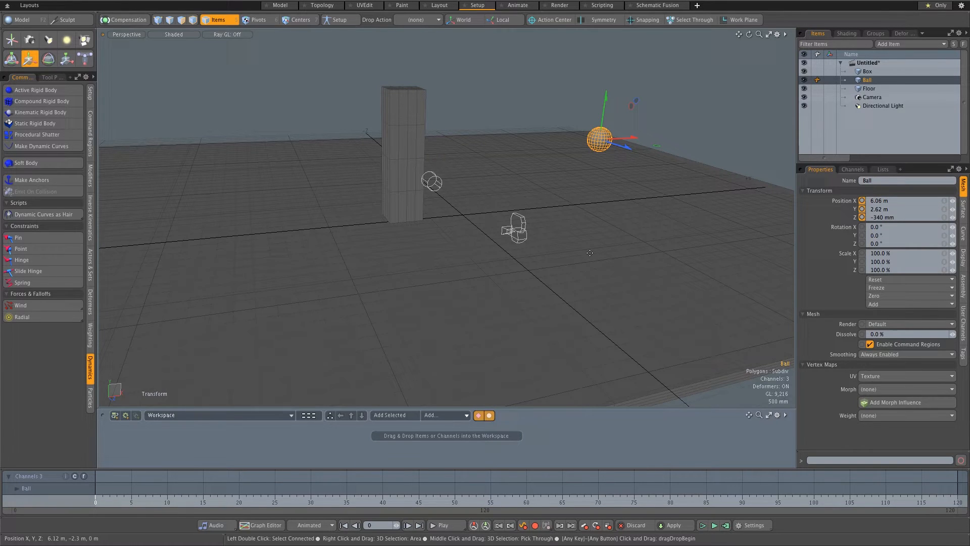
click(628, 250)
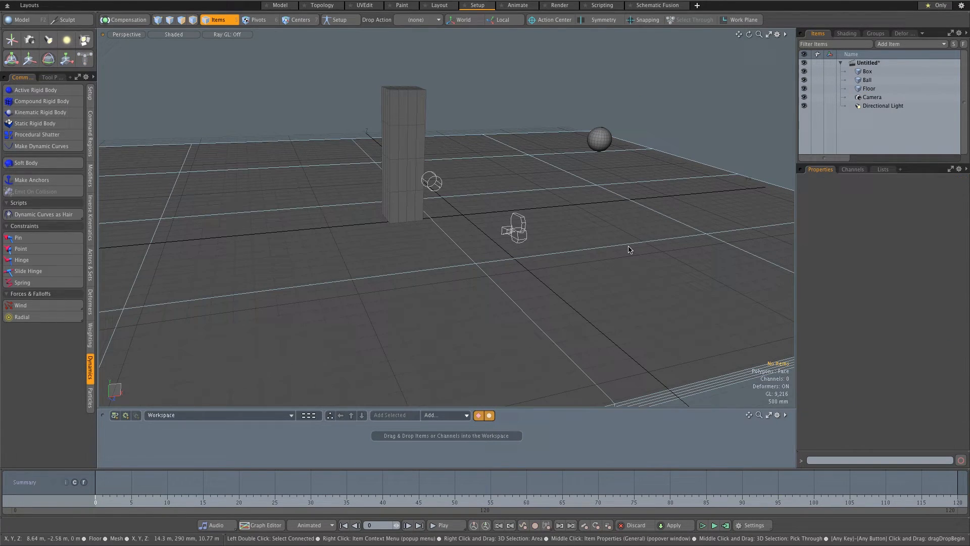
click(868, 88)
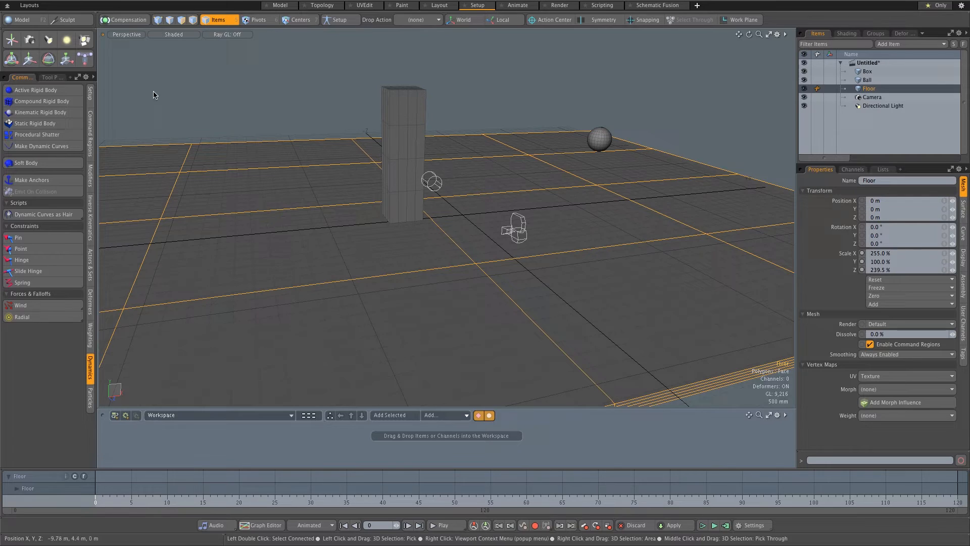
mouse_move(35, 123)
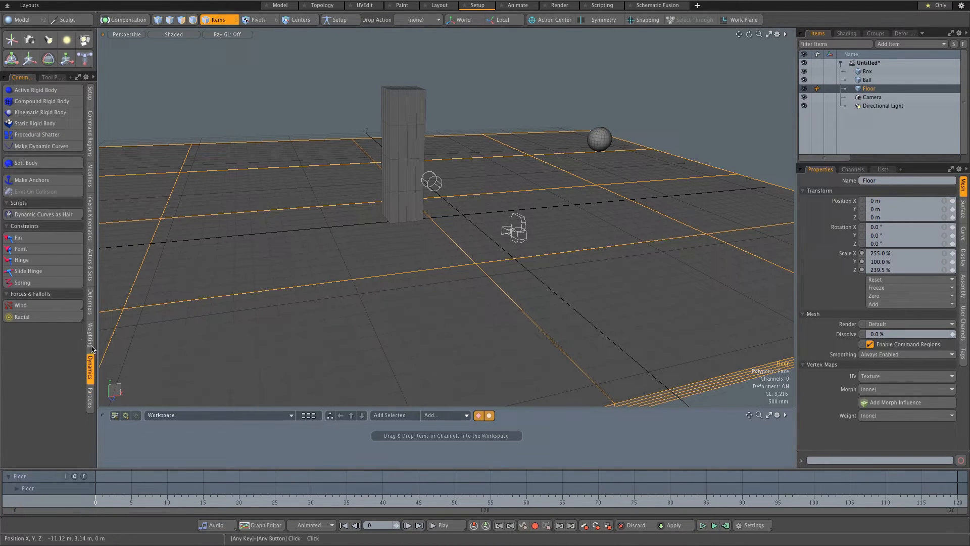
mouse_move(36, 123)
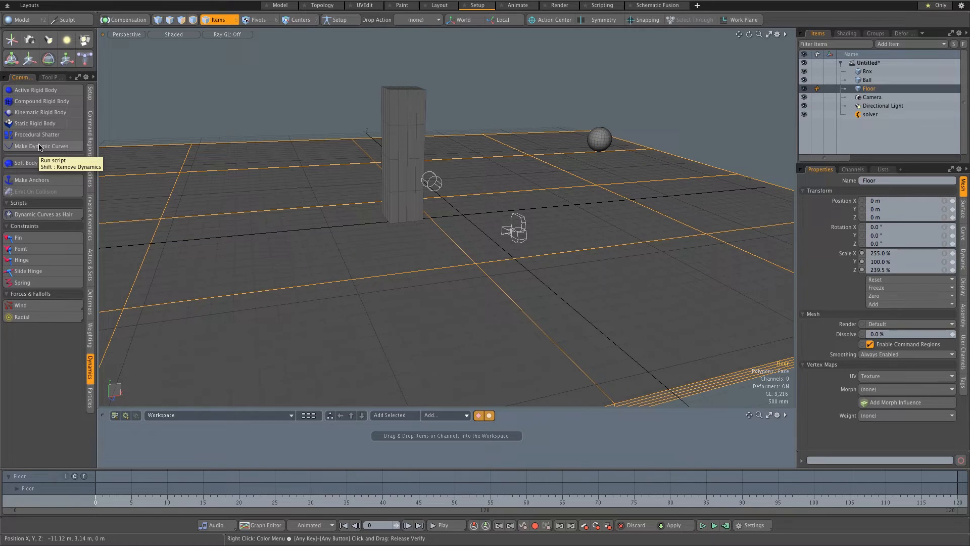
mouse_move(291, 127)
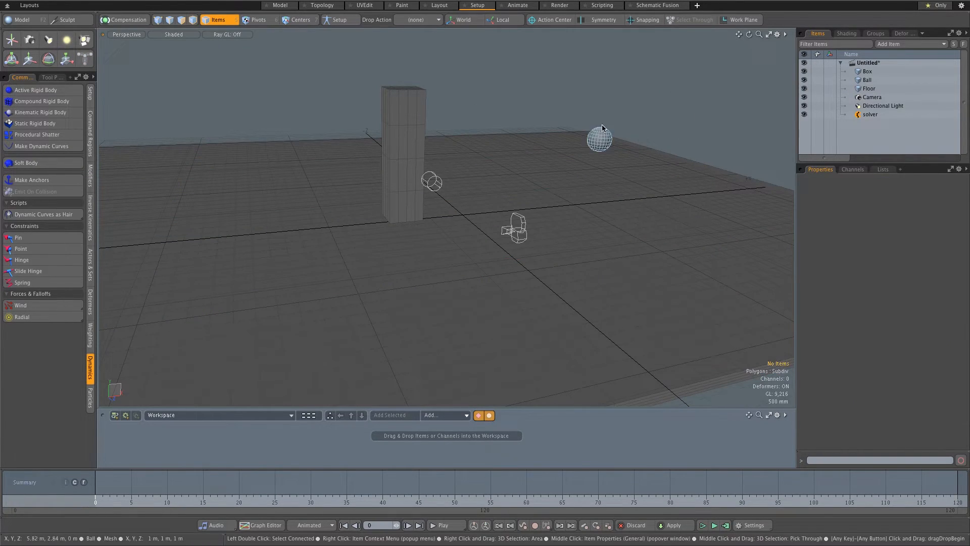
Step: Make Ball an Active Rigid Body, then select the Box pillar
click(598, 138)
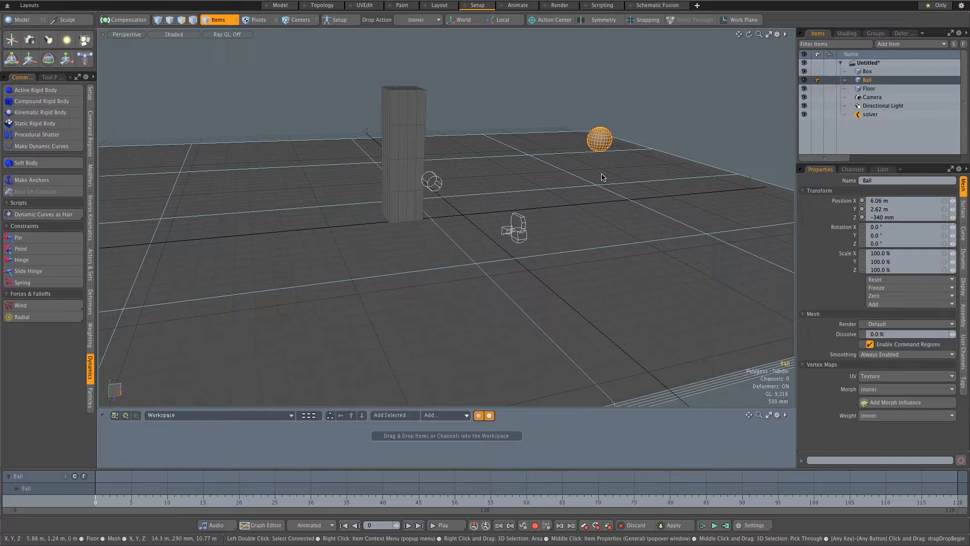
mouse_move(604, 181)
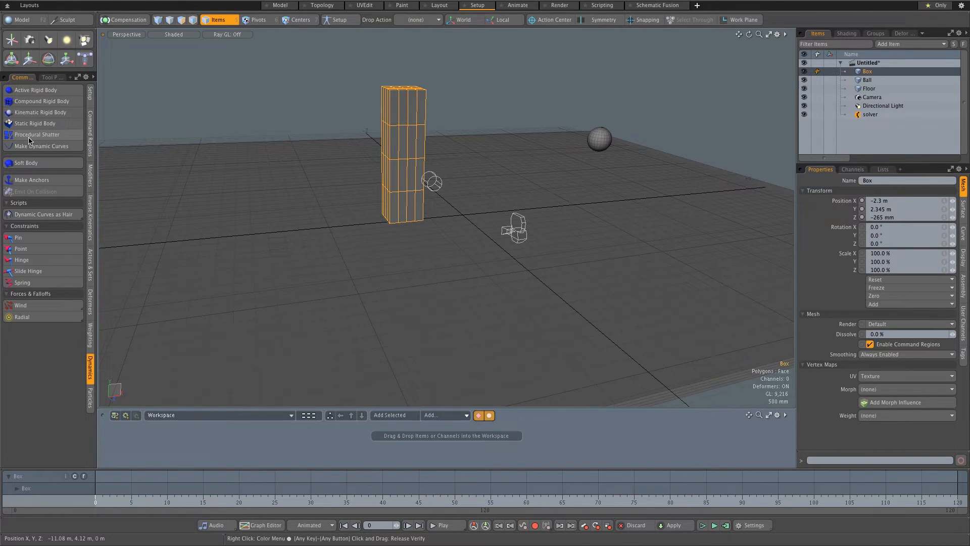
Step: Apply Procedural Shatter to Box with the Impact pattern at 100 pieces per cubic metre
click(36, 135)
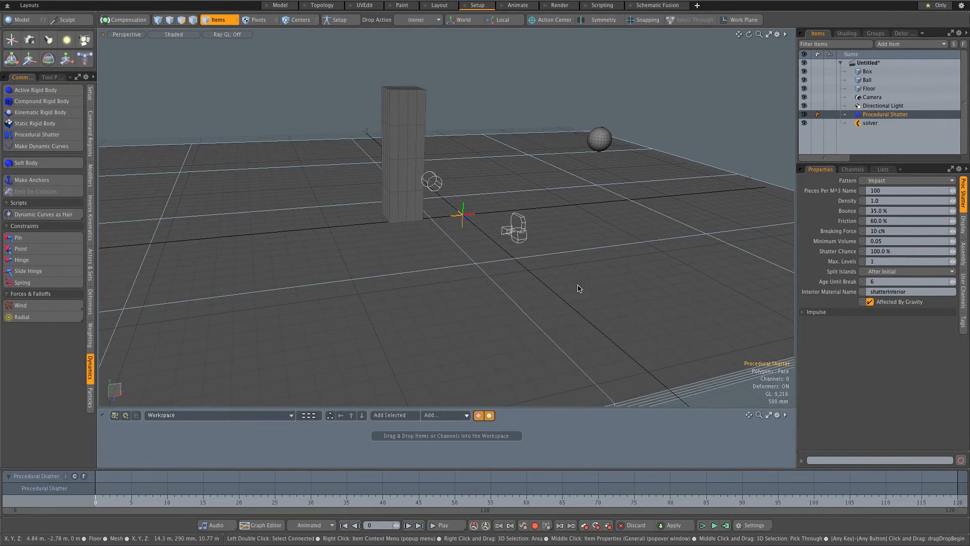
click(714, 525)
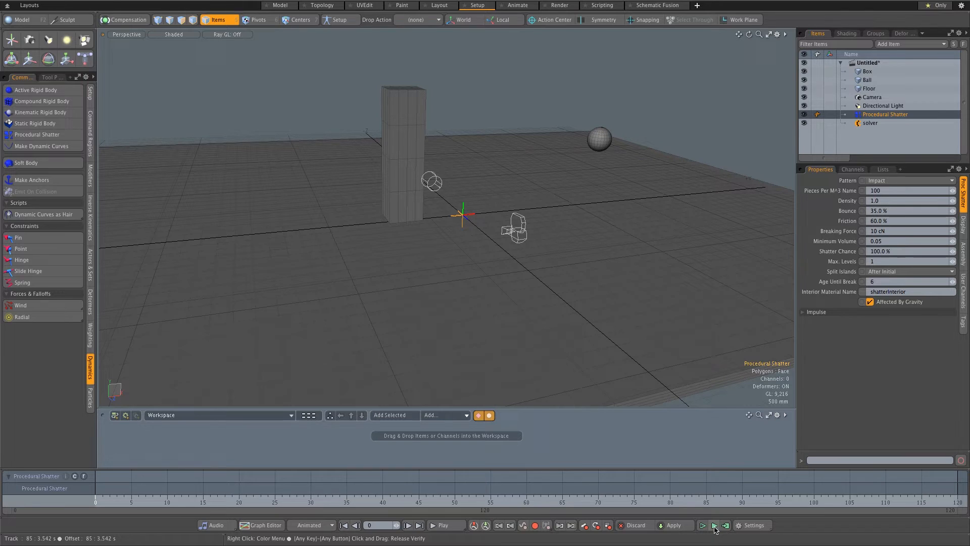
click(714, 526)
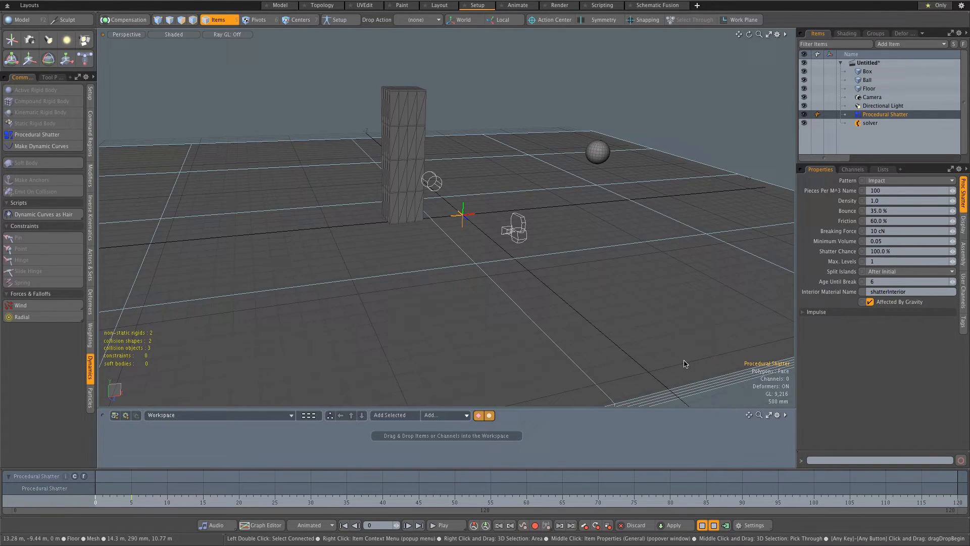
click(444, 524)
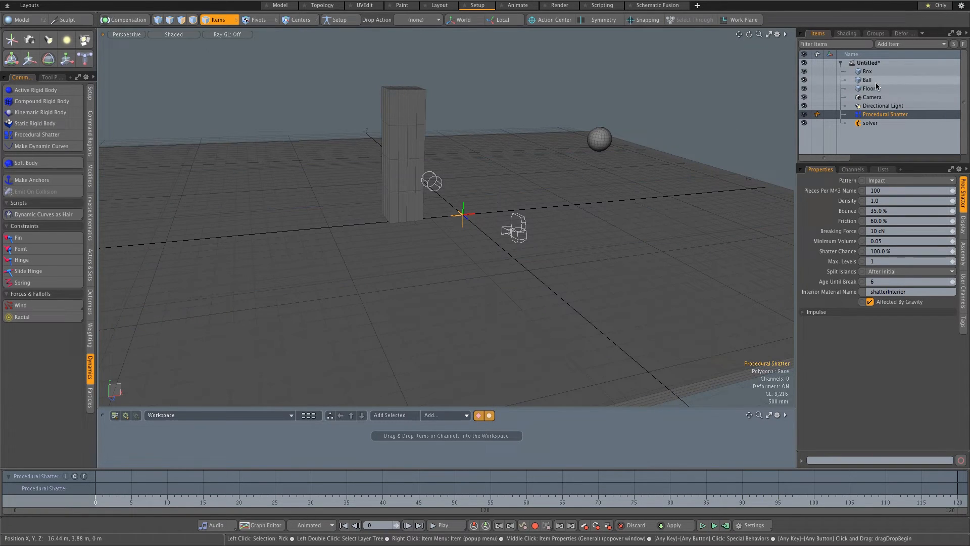
Step: Hide the Box pillar in the viewport, leaving only the ball and floor visible
click(867, 71)
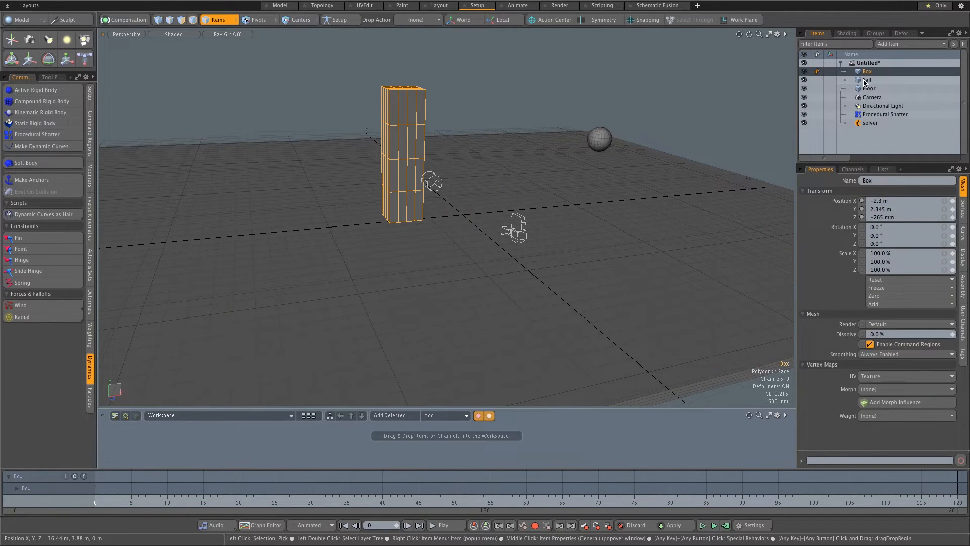
click(803, 71)
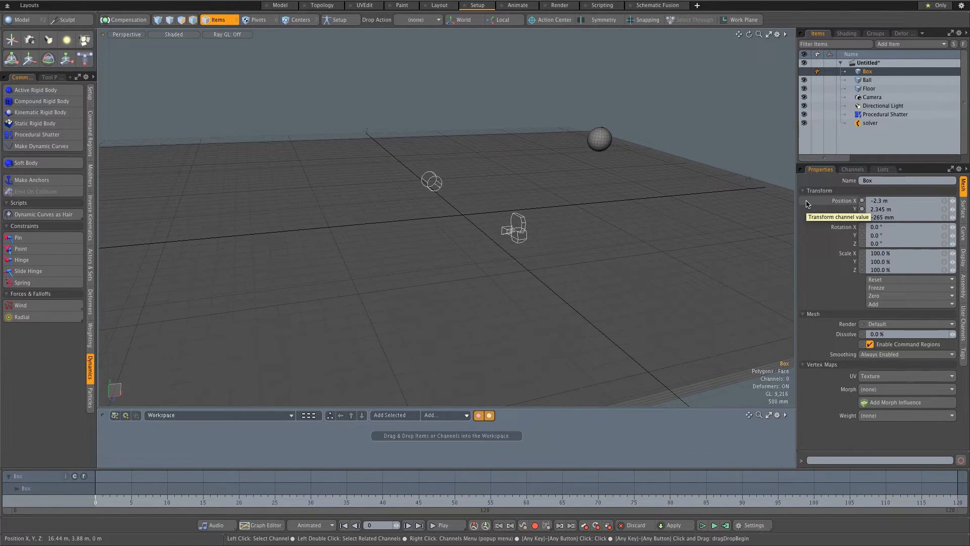
mouse_move(893, 115)
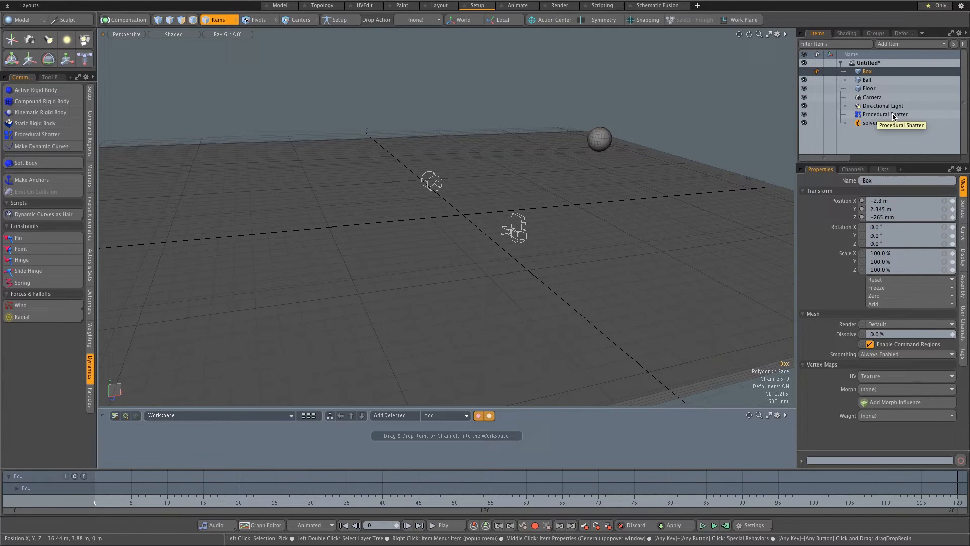
Step: Show the Procedural Shatter properties: Impact pattern, 500 pieces per cubic metre, 10 cN force
click(884, 114)
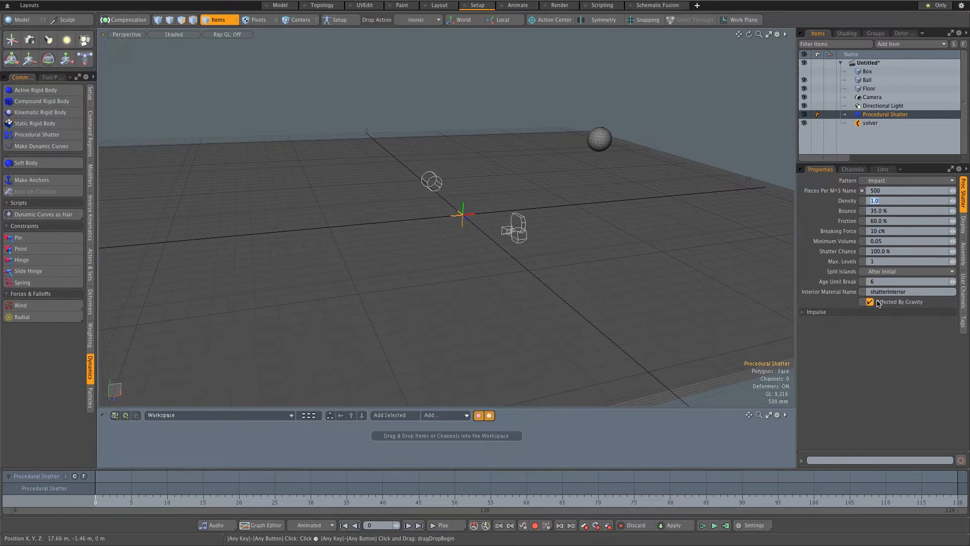
mouse_move(841, 265)
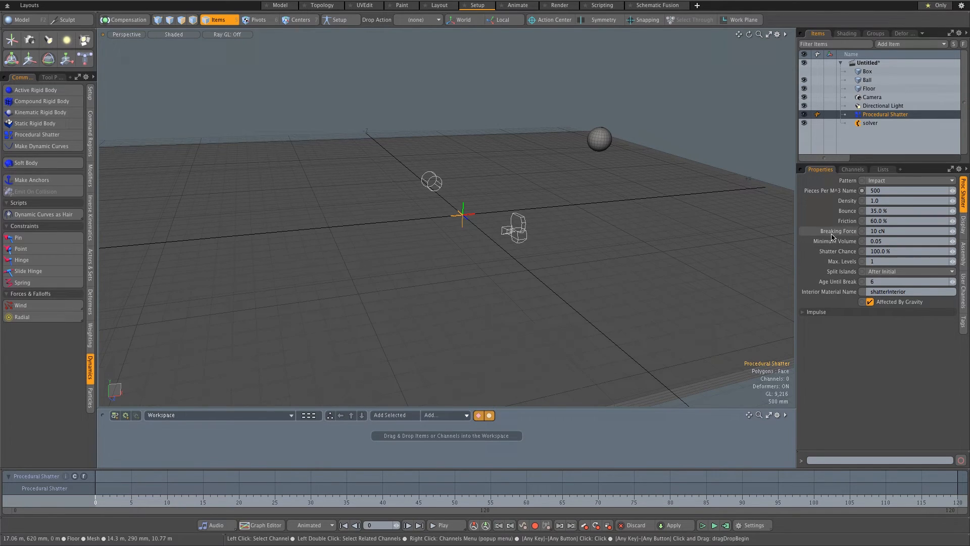
Step: Raise the Procedural Shatter breaking force from 10 cN to 1 N
click(906, 231)
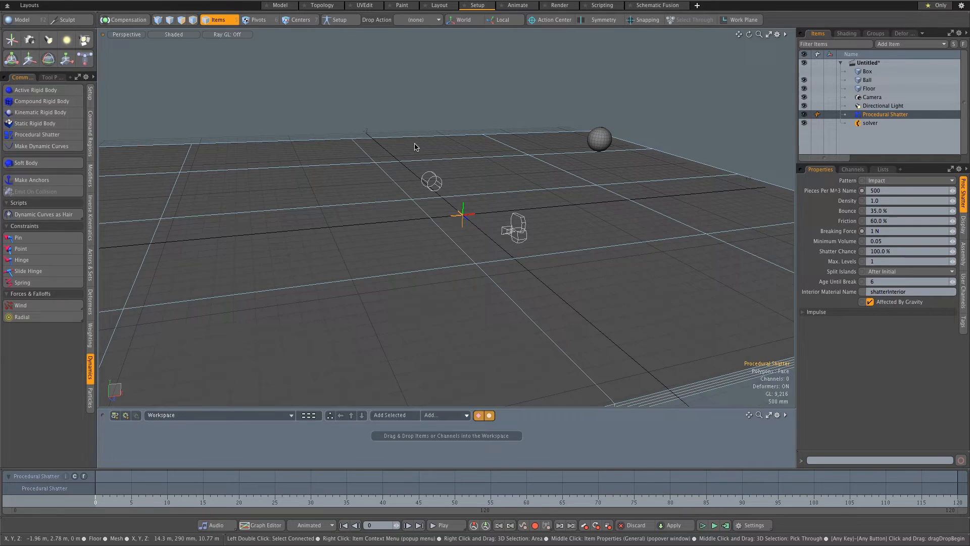
Step: Give the Ball a -20 N impulse along X on wake and preview the simulation
click(597, 138)
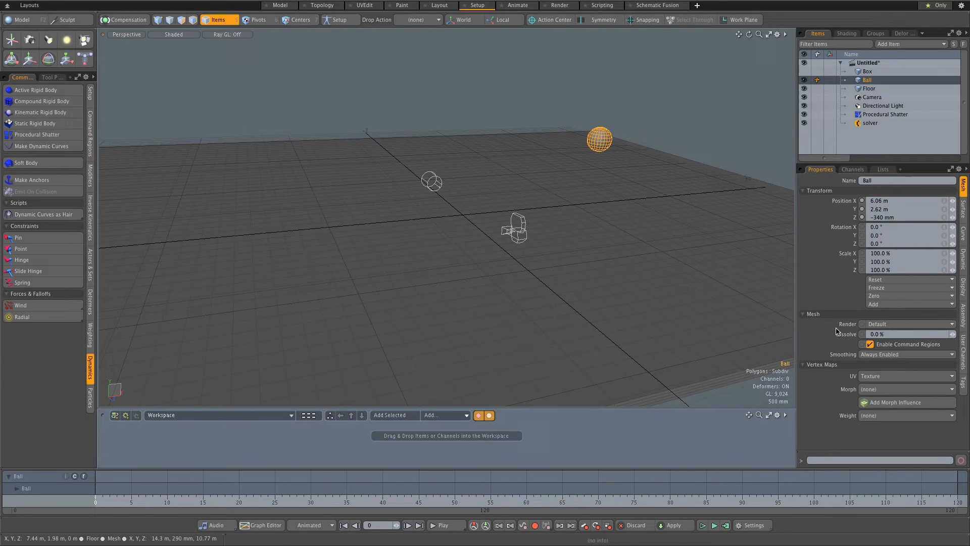
mouse_move(851, 308)
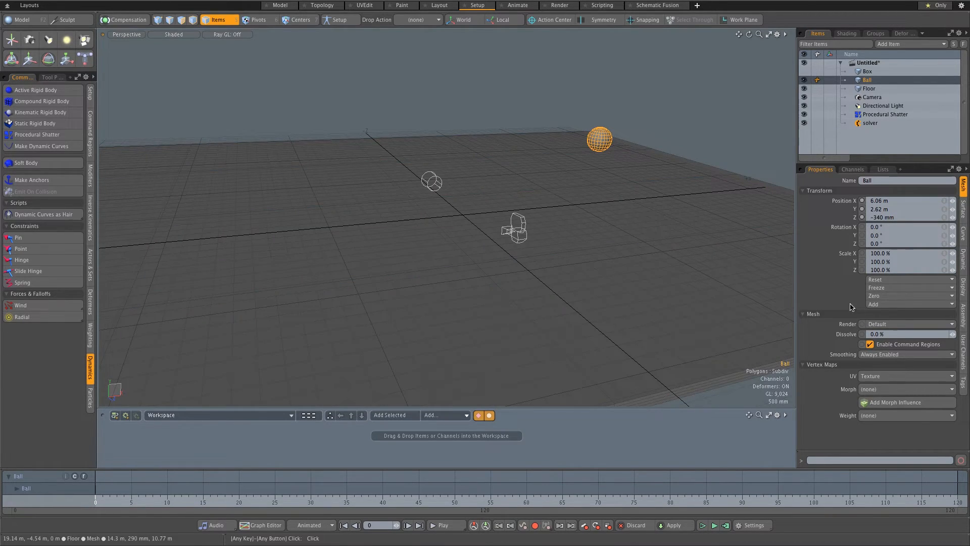
mouse_move(928, 308)
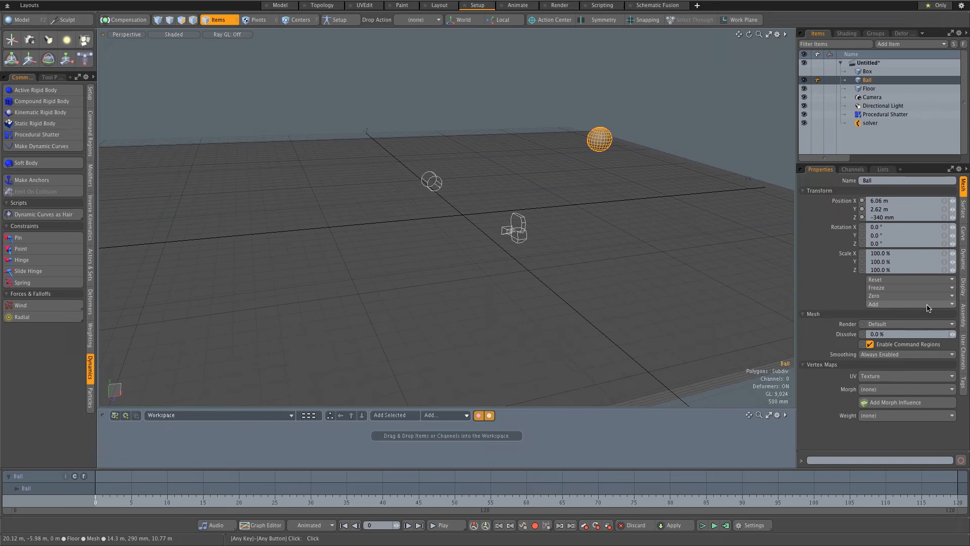
mouse_move(823, 193)
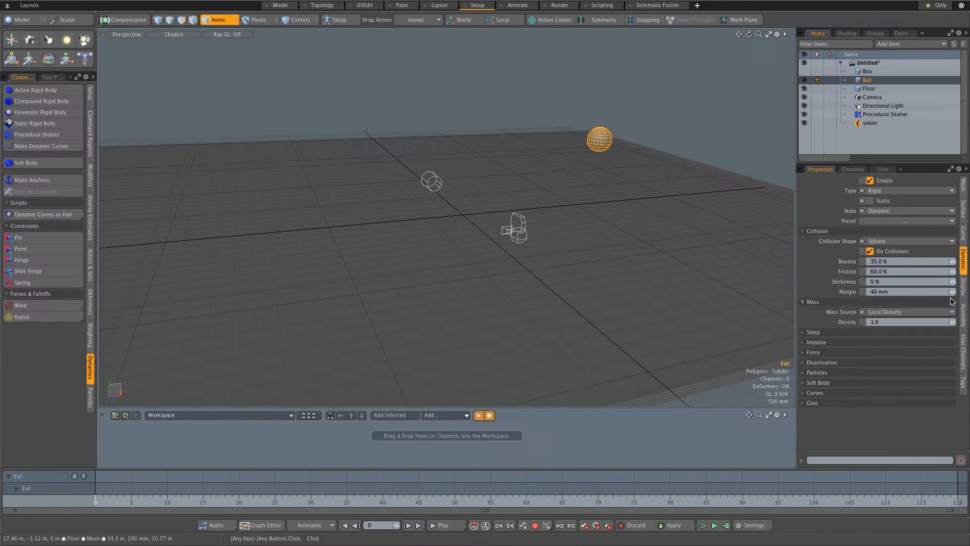
click(813, 342)
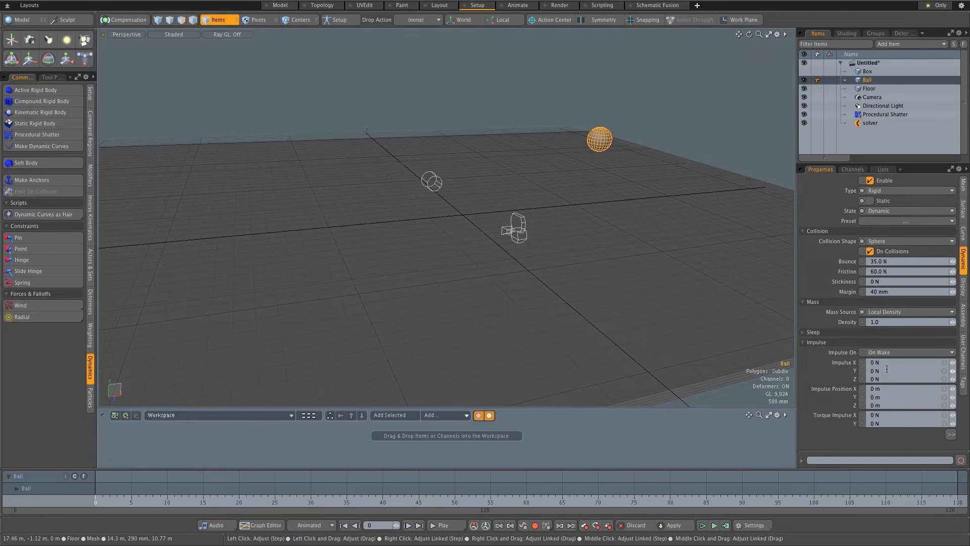
mouse_move(851, 367)
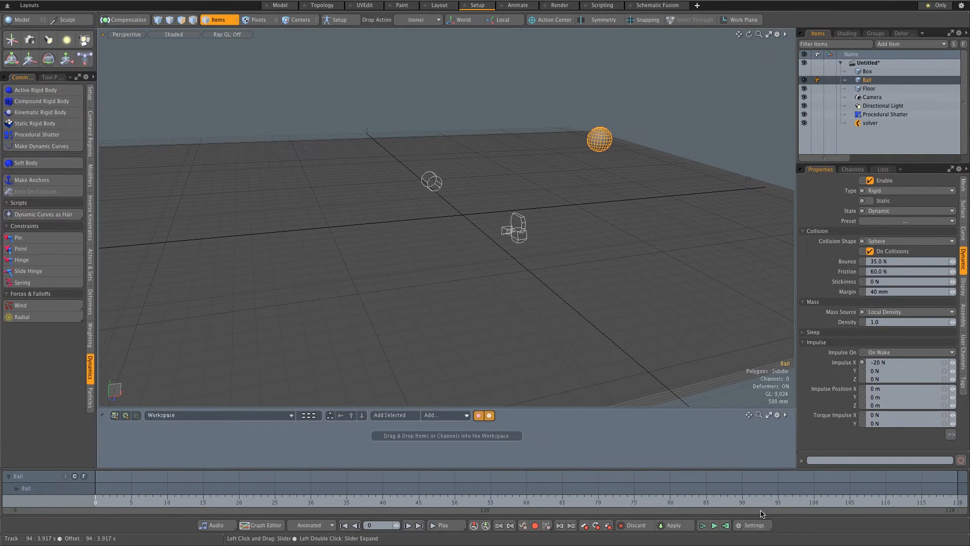
click(438, 524)
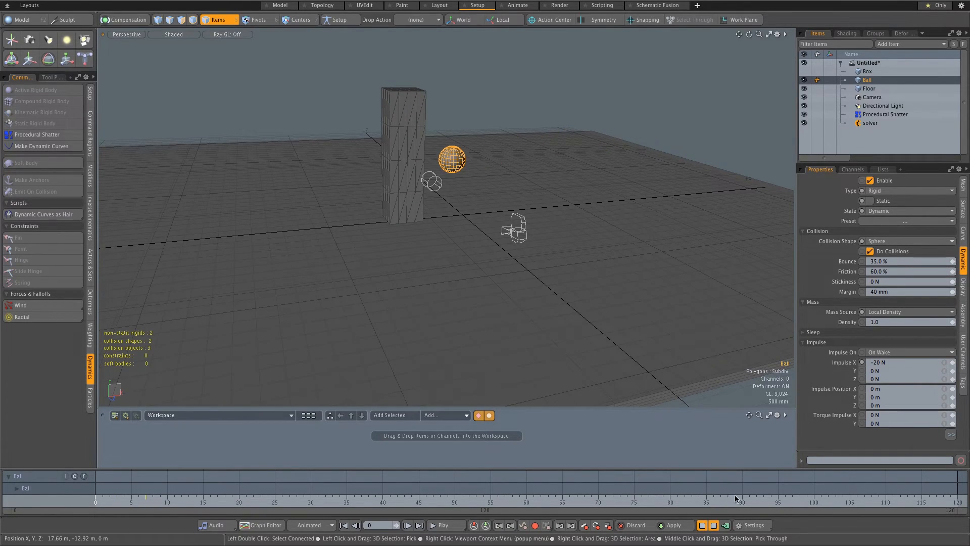
mouse_move(639, 342)
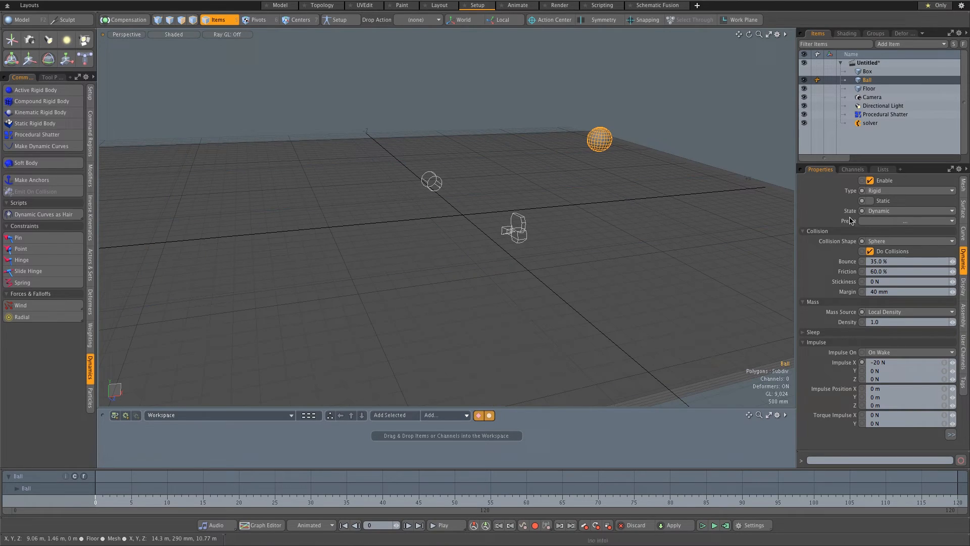
mouse_move(873, 308)
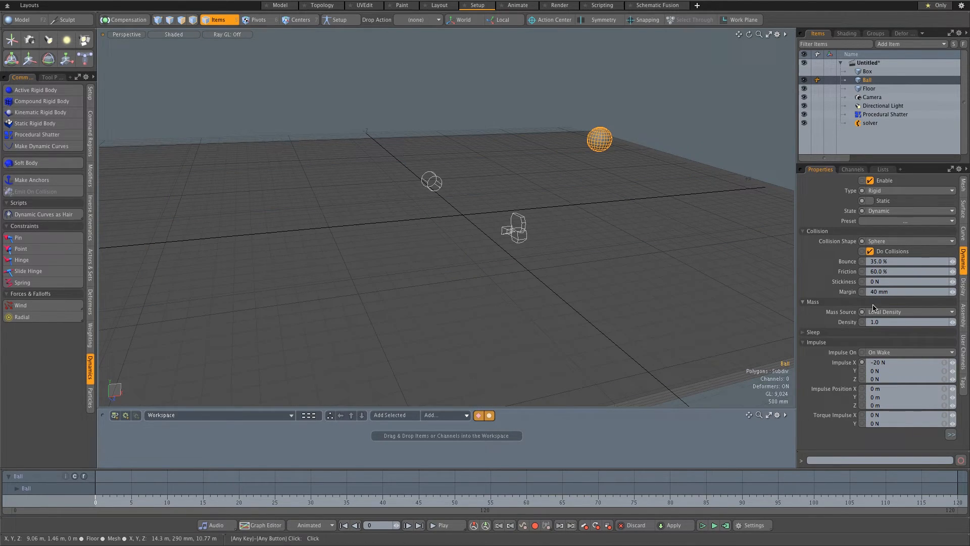
Step: Switch the Ball's mass source to Local Mass at 200 kg, then stop the preview
click(906, 312)
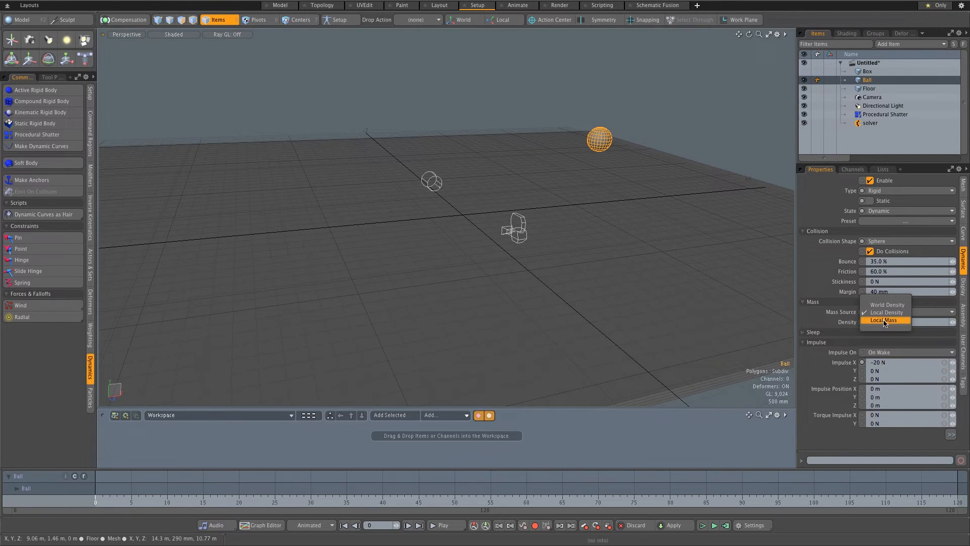
click(884, 320)
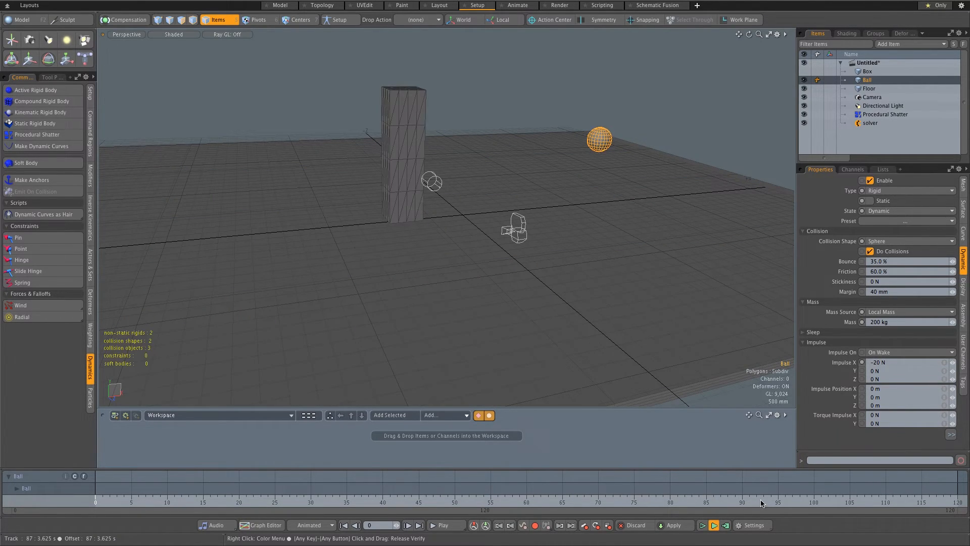
click(713, 525)
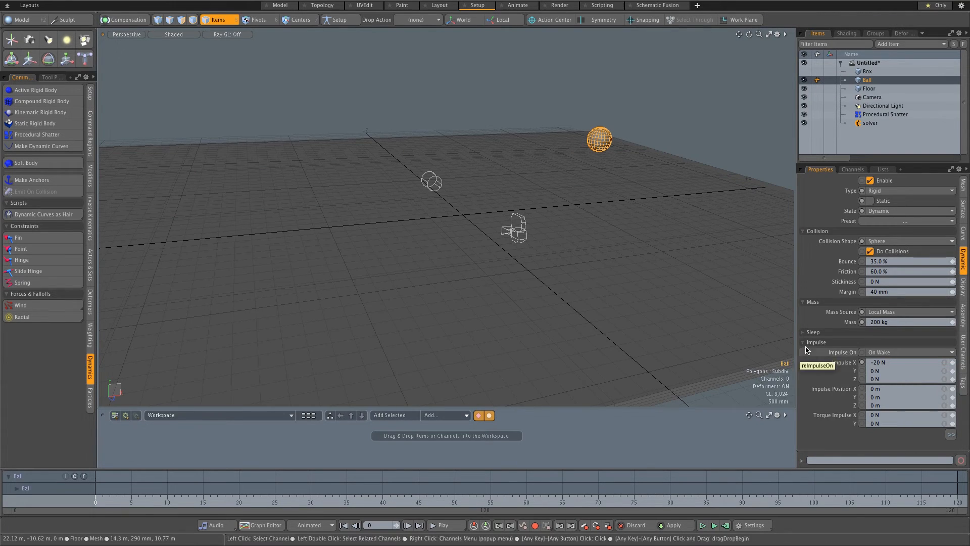
Step: Raise the Ball's impulse to -3000 N along X and 500 N along Y
click(907, 362)
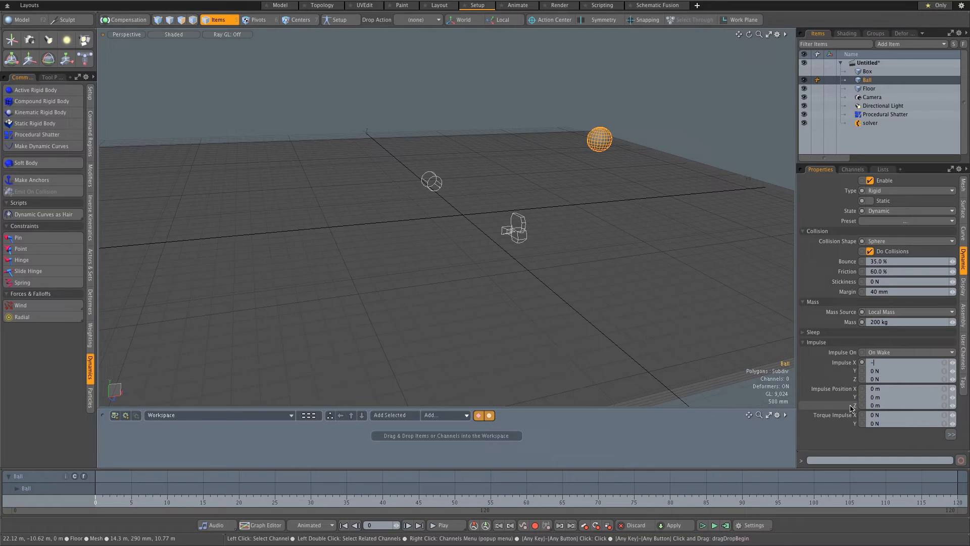
text(-3000 N)
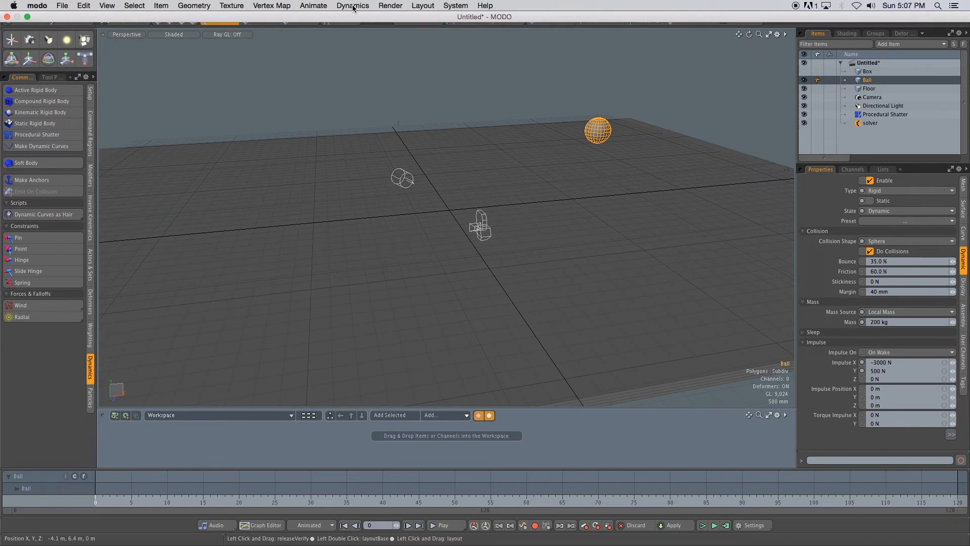
Step: Start Dynamics > Cache Simulation, bringing up Compute Simulation for frames 0-120, preroll 1
click(352, 6)
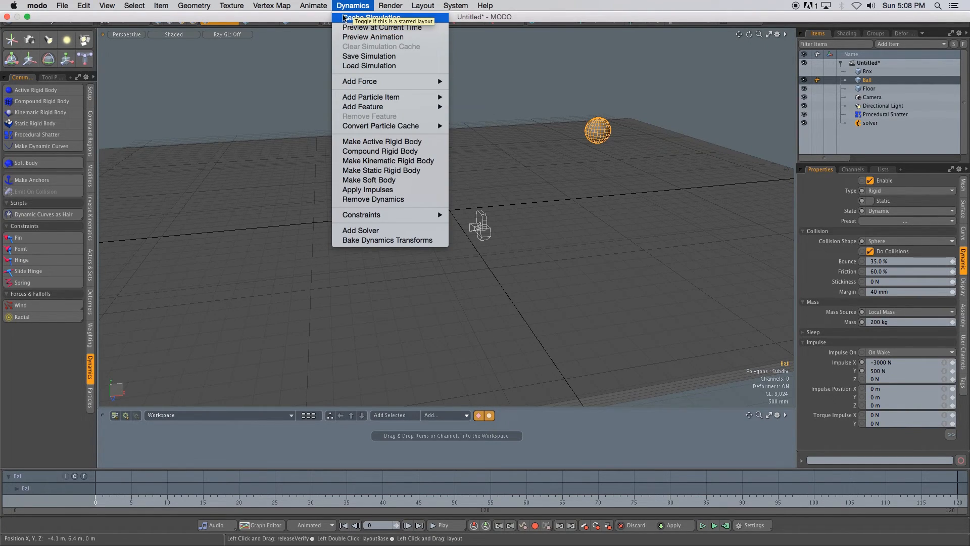
click(372, 17)
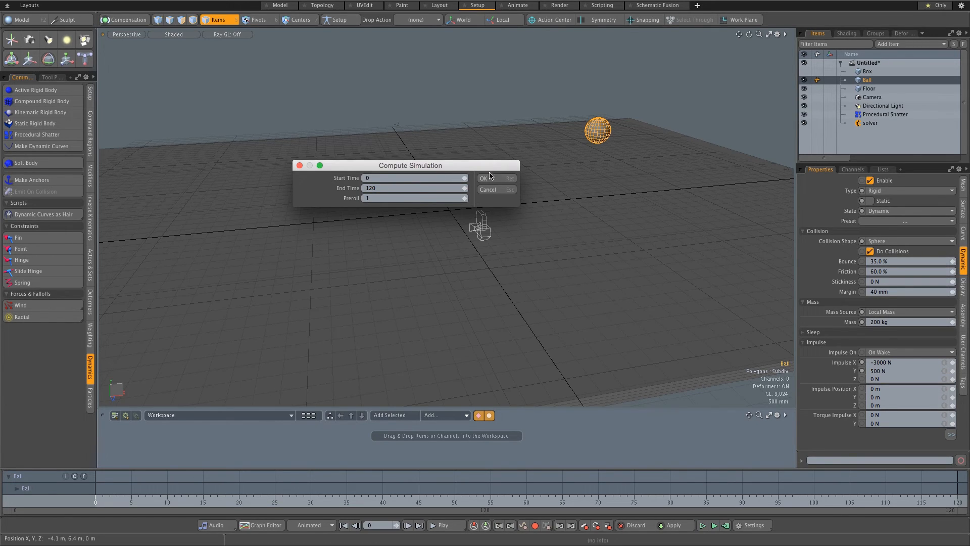
Step: Compute the cache for frames 0-120 and play back the ball shattering the pillar
click(485, 179)
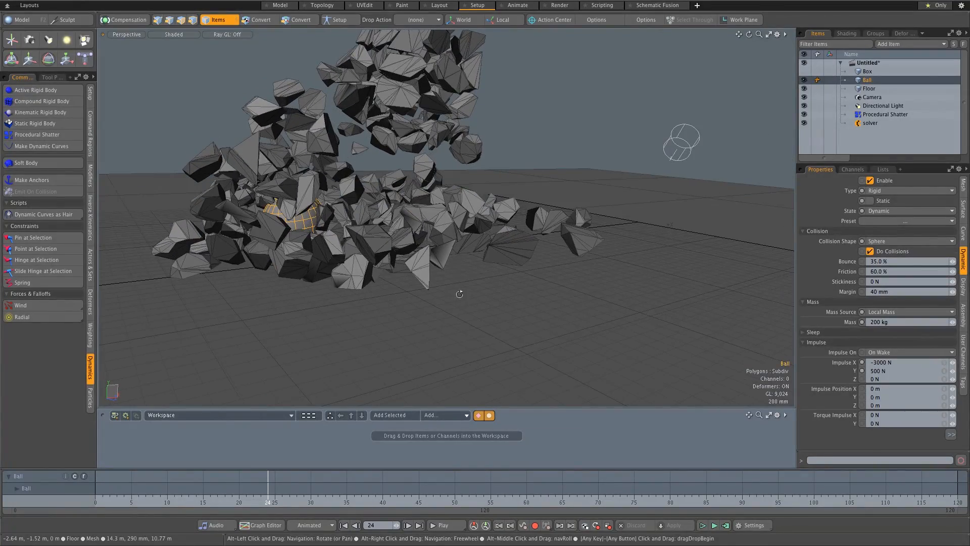
click(444, 524)
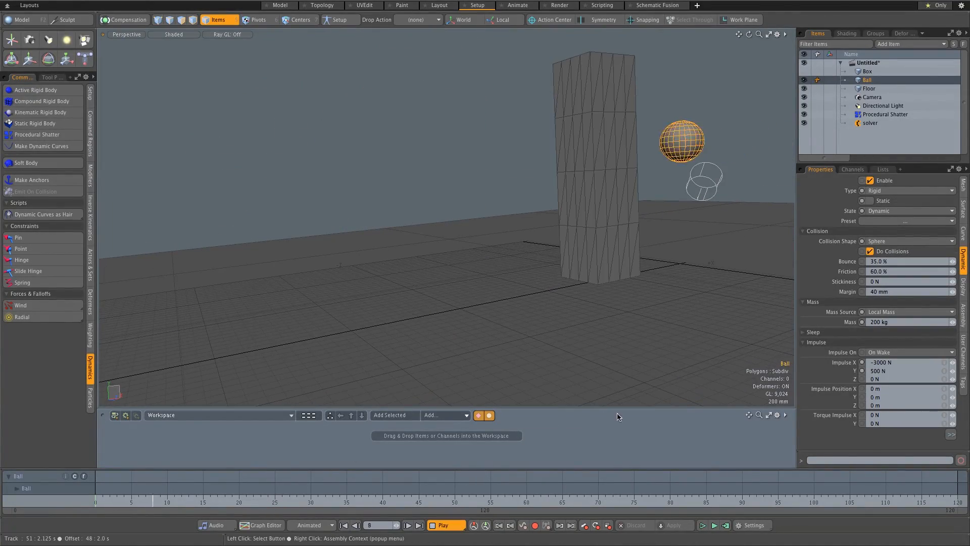
click(445, 524)
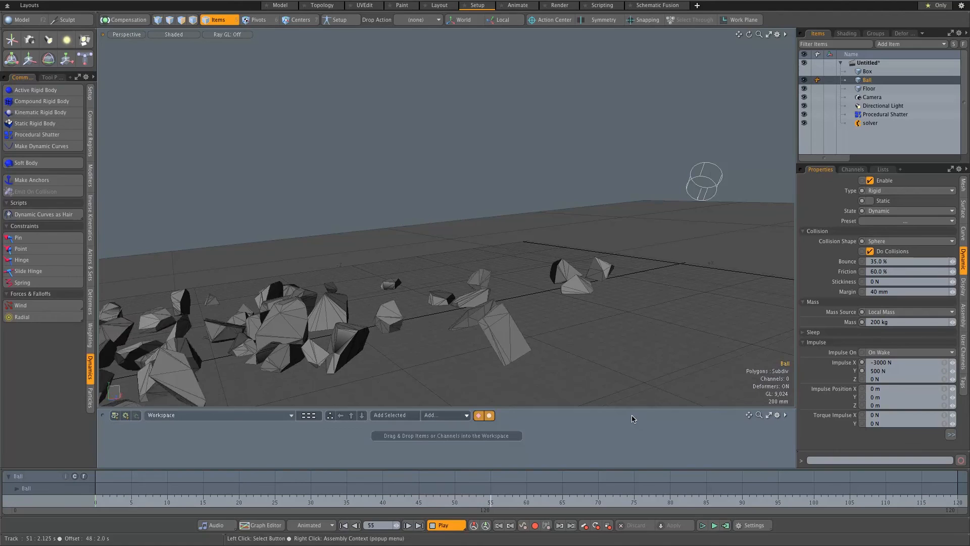